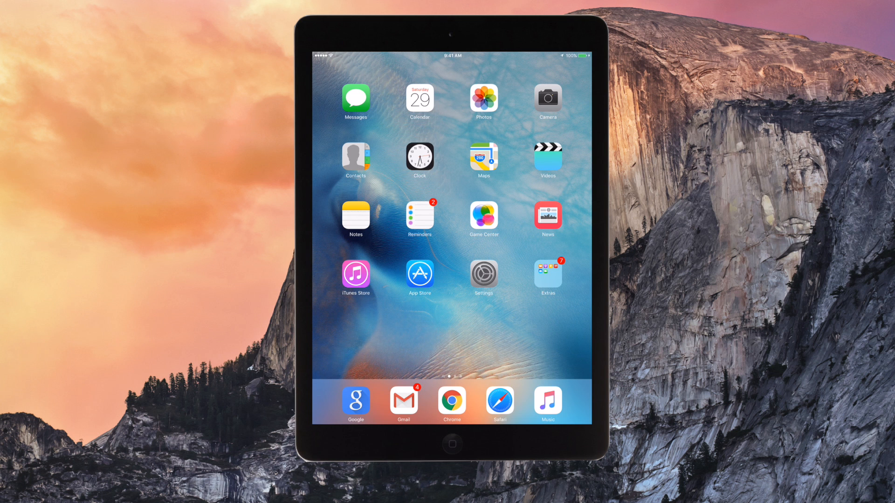
Step: Swipe the home screen left to reach the second page of apps
scroll("left", 3)
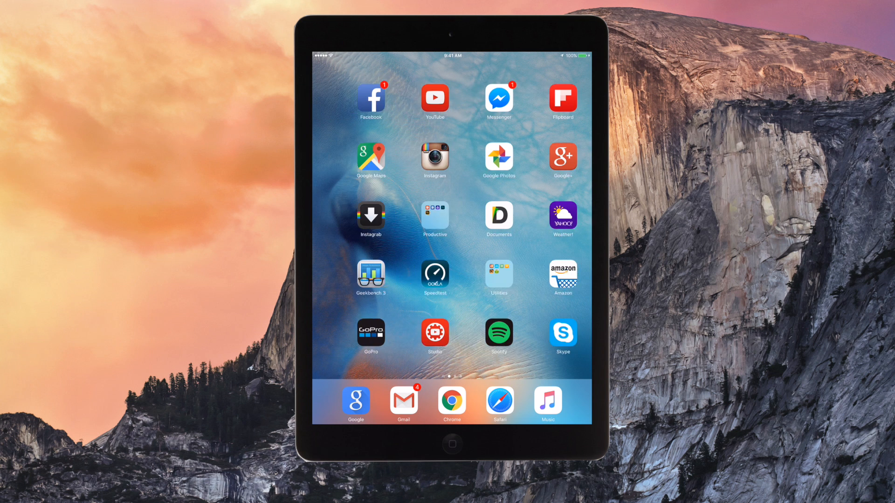
scroll("left", 3)
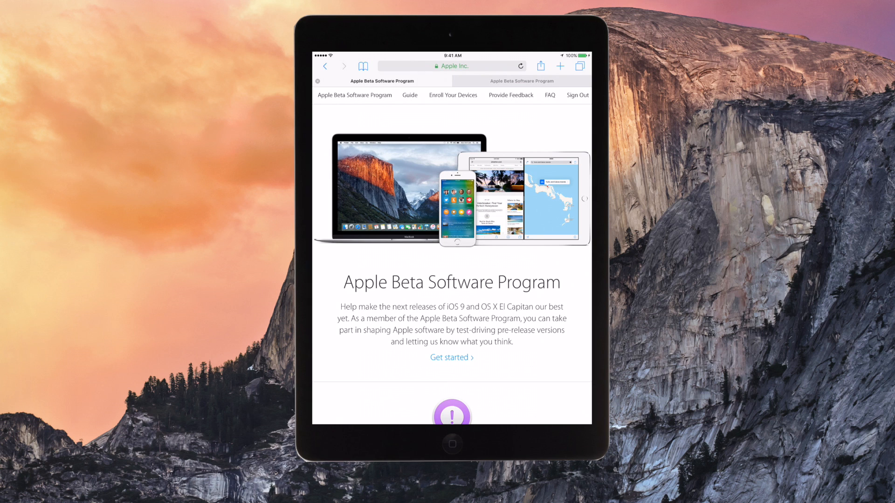
Step: Scroll the Enroll Your Devices page down to the backup and Download Profile steps
scroll("down", 3)
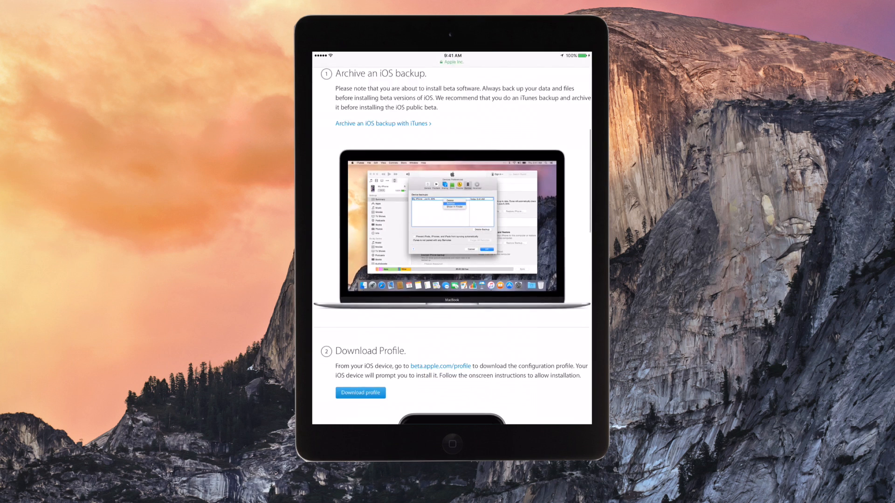
scroll("down", 3)
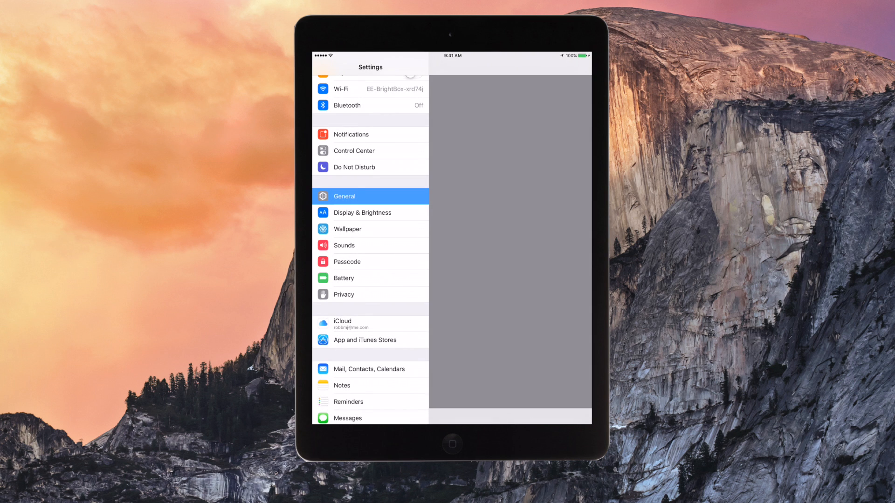
Step: Select General in the Settings sidebar
left_click(345, 196)
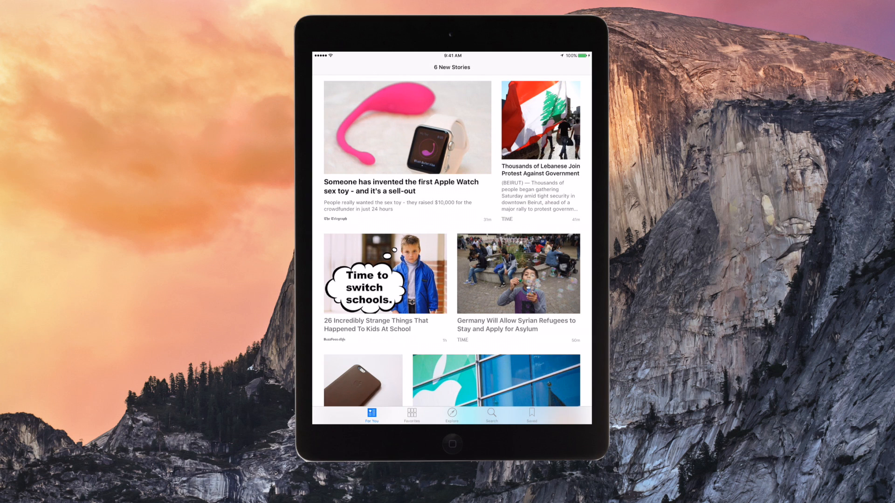
Step: Browse the News Explore, Favorites, Saved and Search sections in turn
left_click(452, 415)
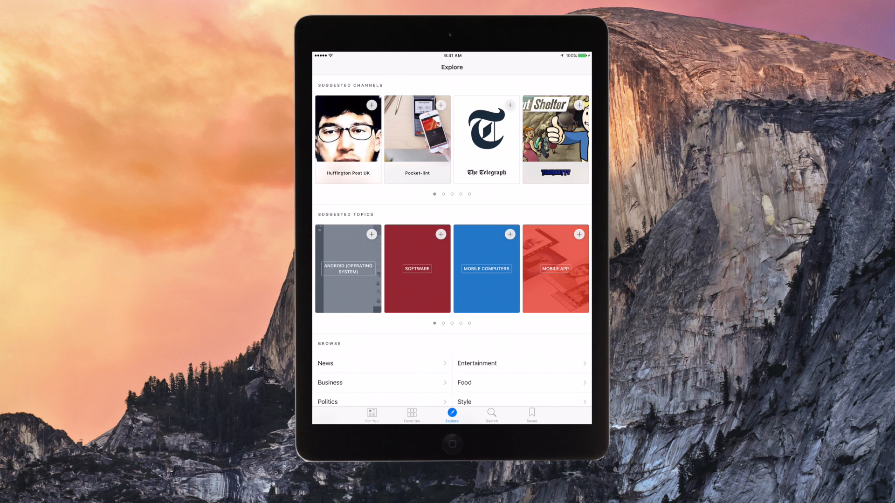
left_click(412, 414)
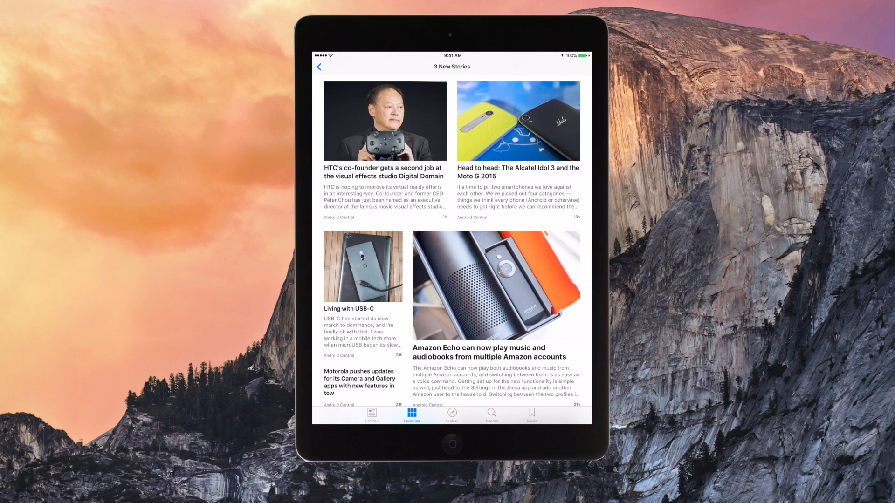
left_click(317, 67)
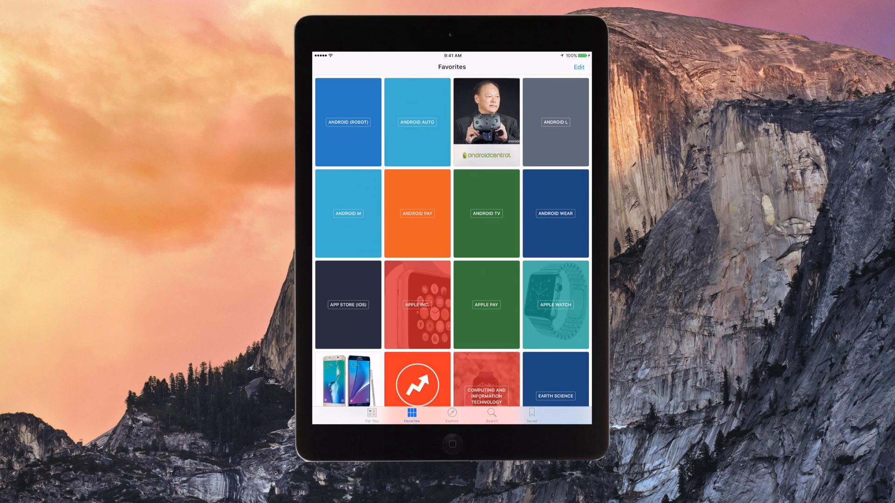
left_click(531, 413)
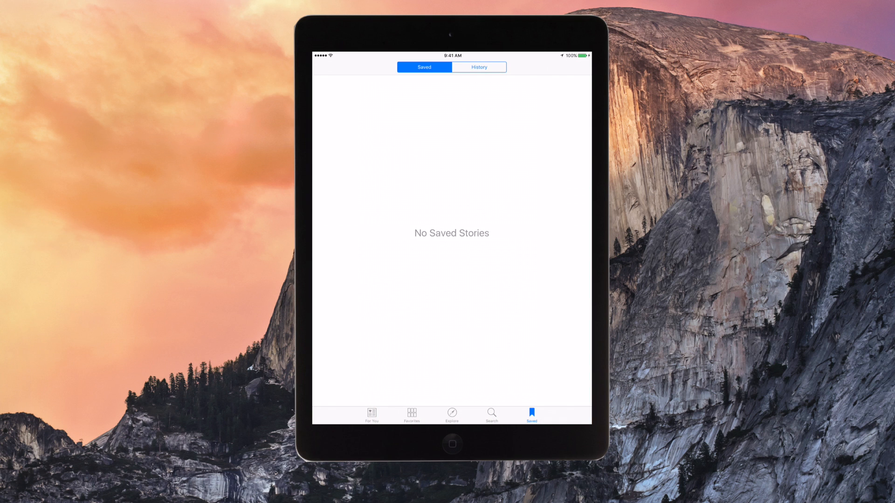
left_click(492, 414)
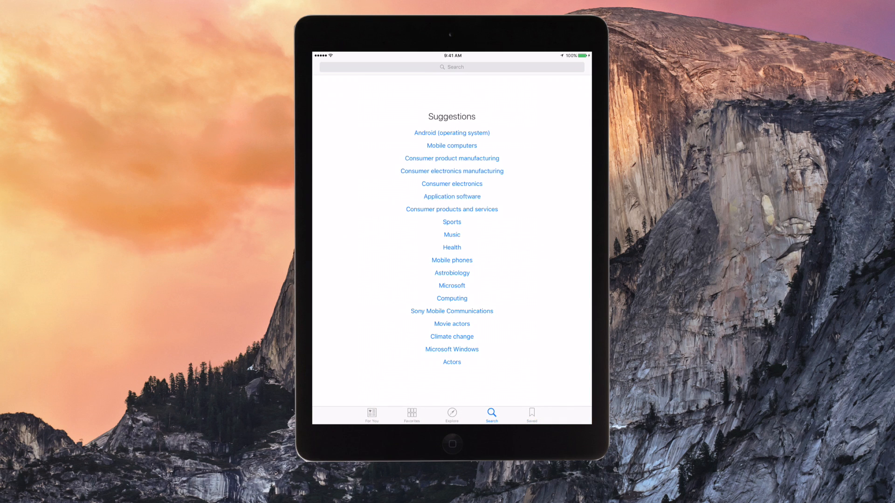
Step: Read the Apple Watch story, return to the For You feed and go Home
left_click(371, 416)
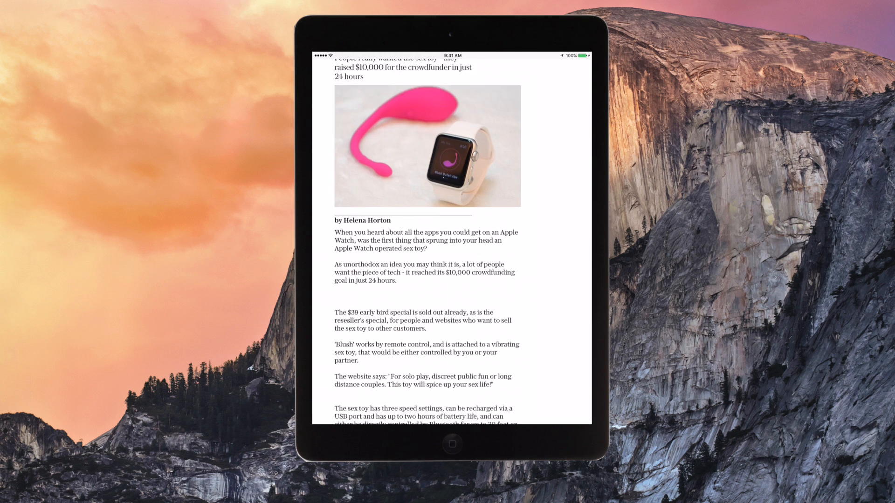
scroll("down", 3)
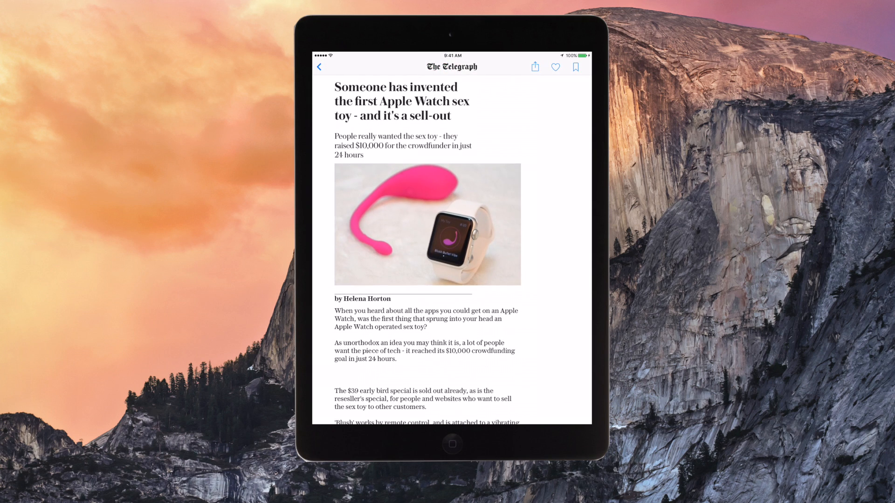
left_click(321, 65)
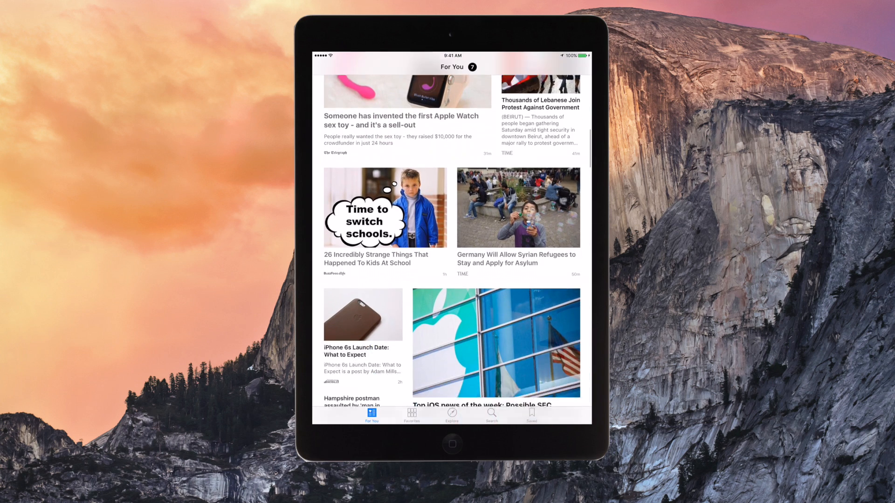
scroll("down", 3)
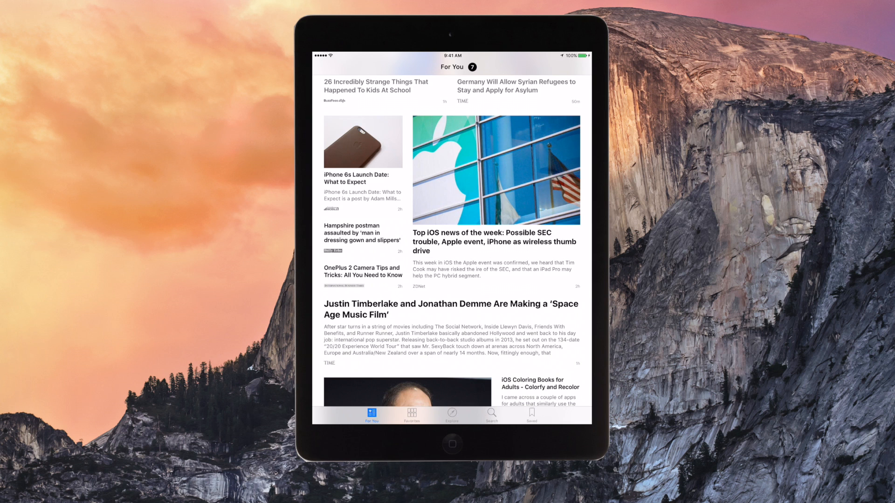
left_click(451, 445)
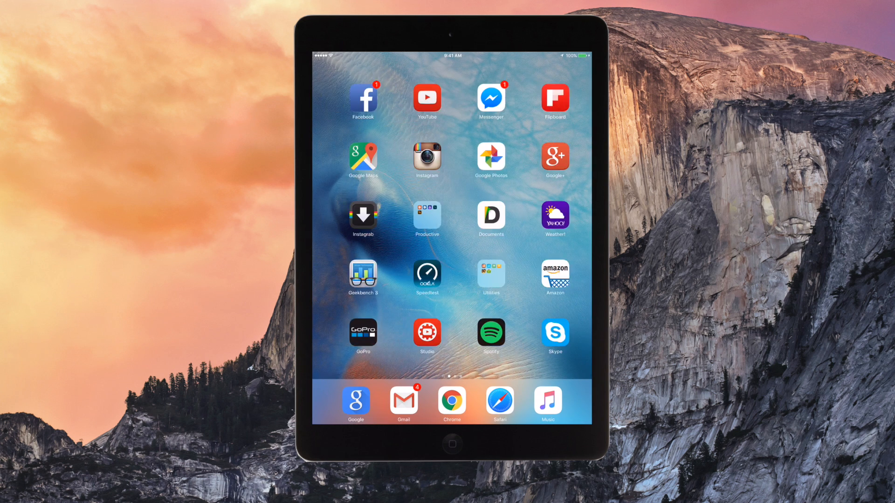
Step: View Feedback's Apple Beta welcome announcement, go Home and open the Productive folder
scroll("left", 3)
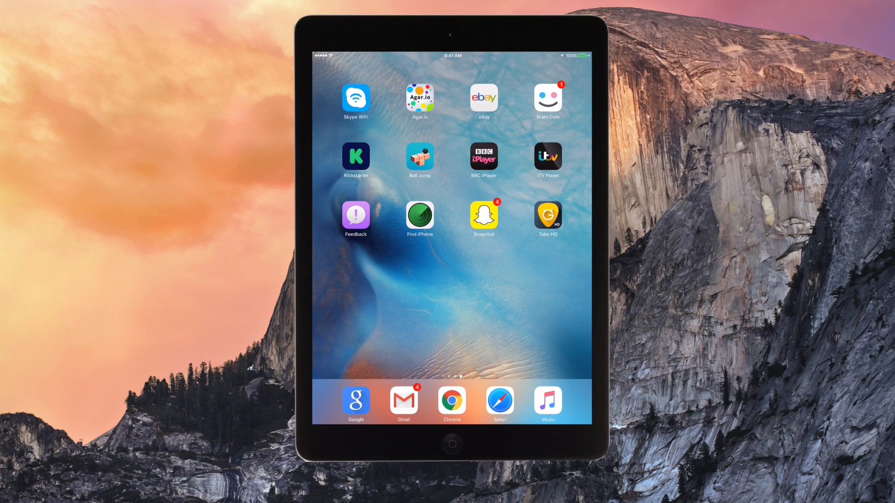
left_click(356, 214)
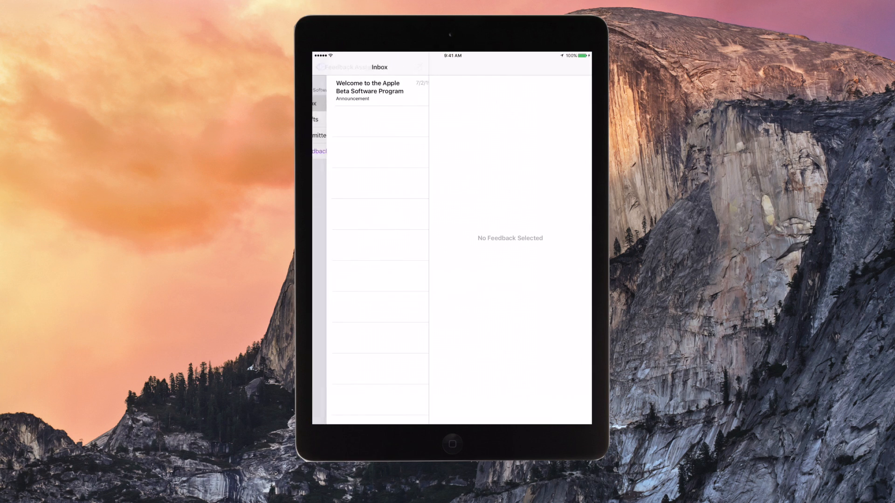
left_click(377, 91)
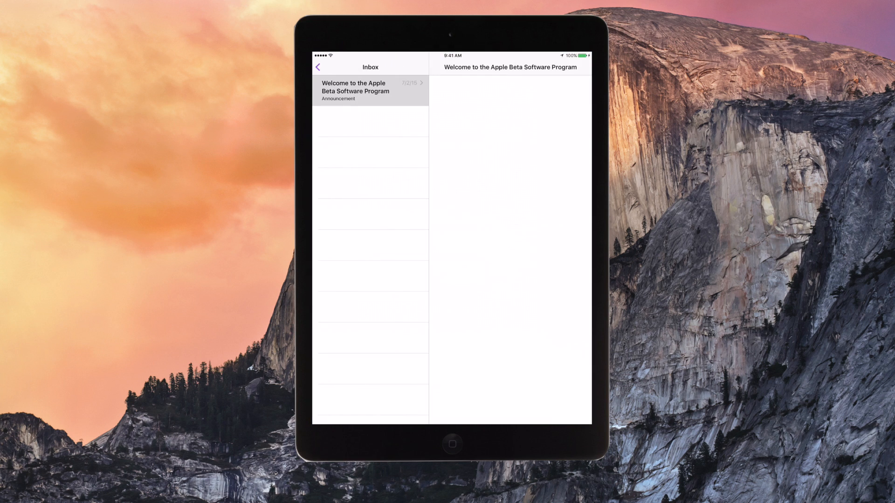
left_click(360, 91)
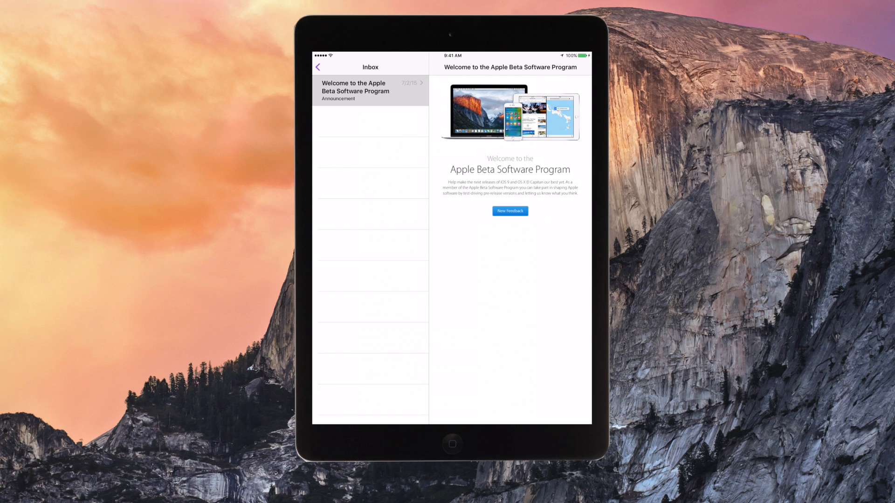
left_click(451, 443)
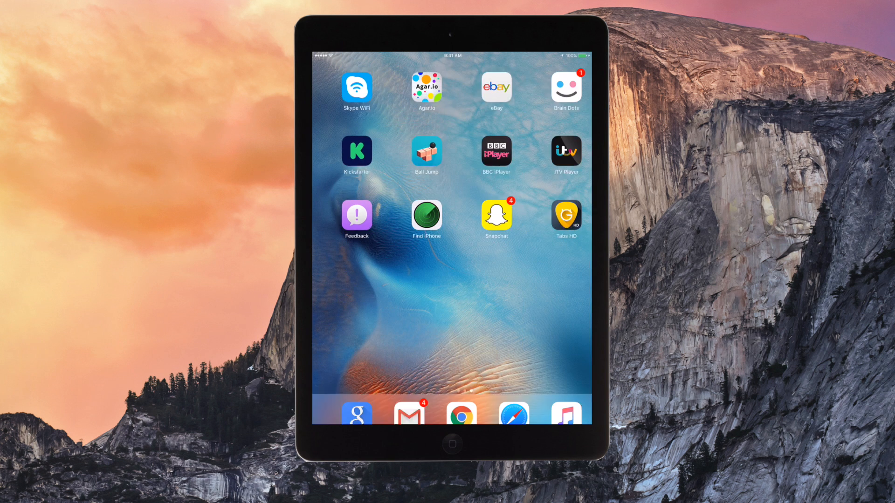
left_click(427, 154)
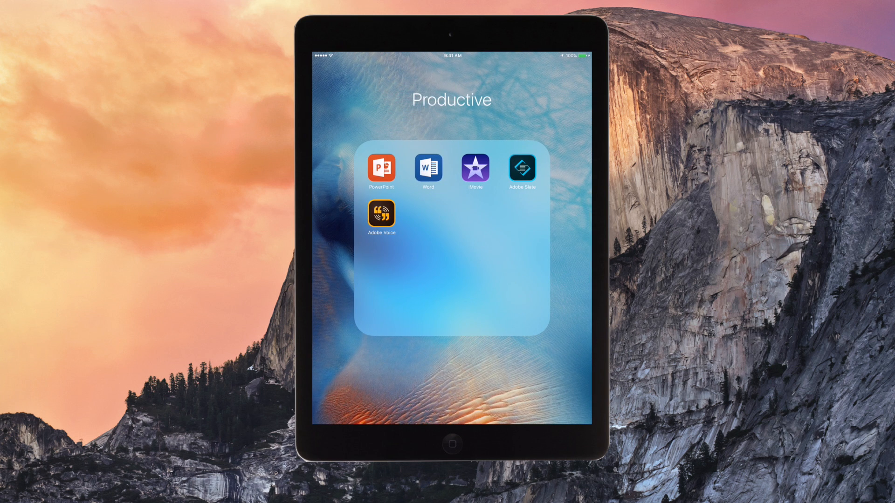